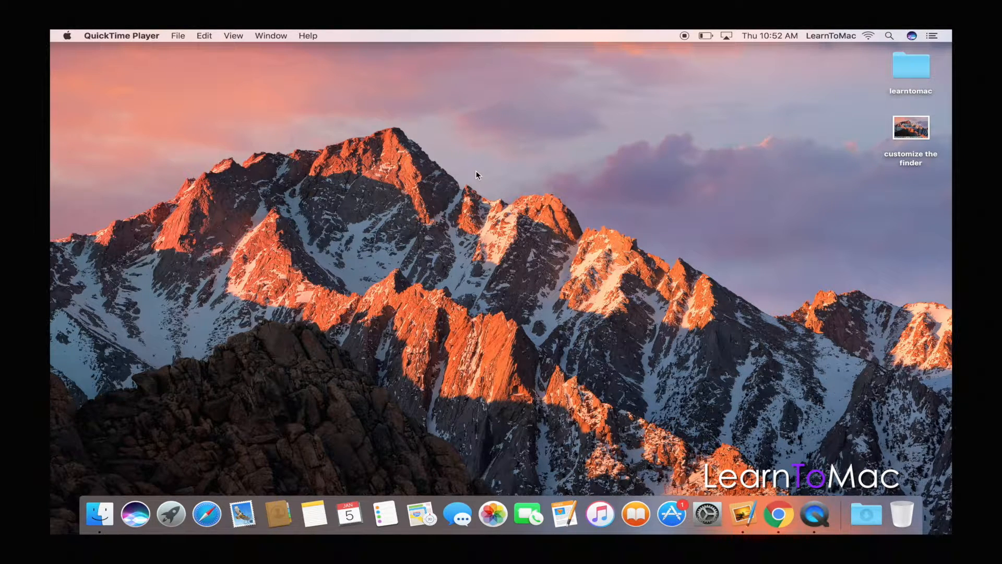
Bring Finder to the front by selecting the desktop behind QuickTime Player
{"action": "left_click", "coordinate": [109, 404]}
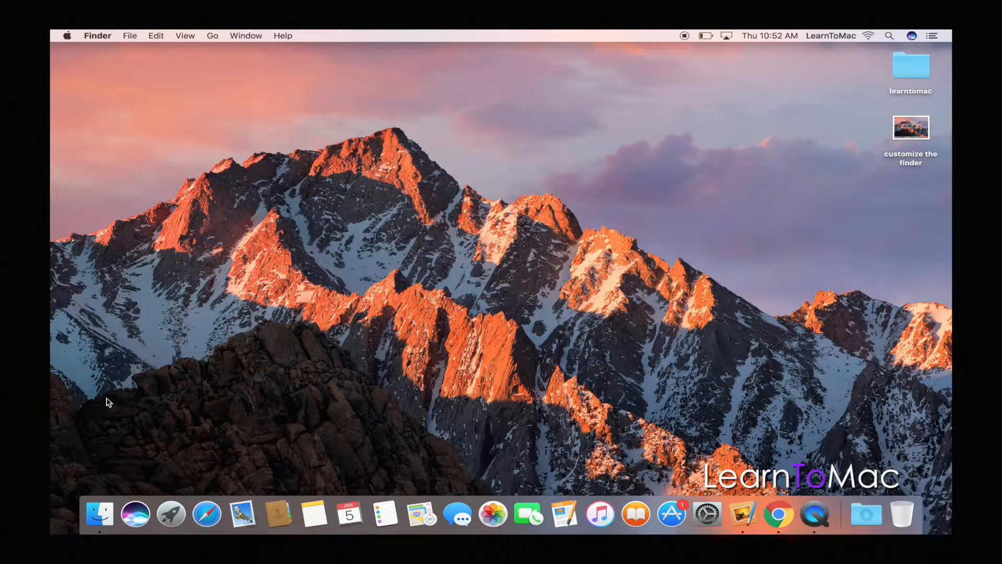
{"action": "mouse_move", "coordinate": [99, 515]}
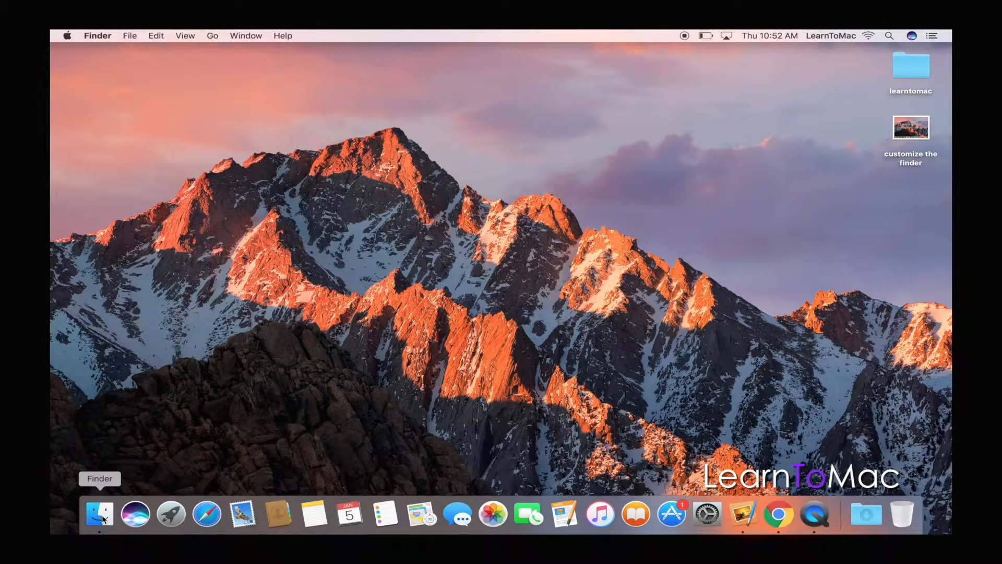
Open a new Finder window from the Dock, showing All My Files
{"action": "left_click", "coordinate": [99, 513]}
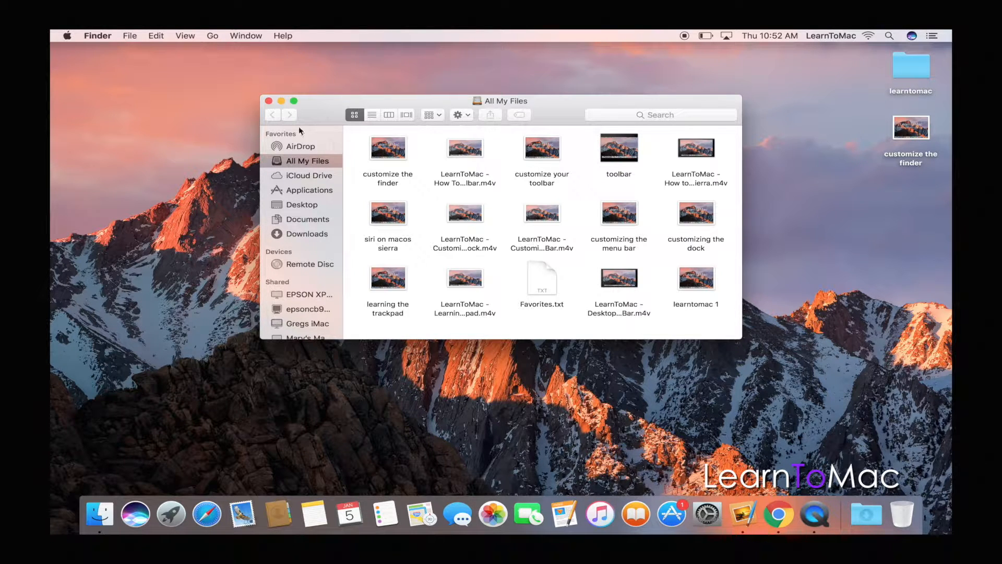
{"action": "mouse_move", "coordinate": [537, 275]}
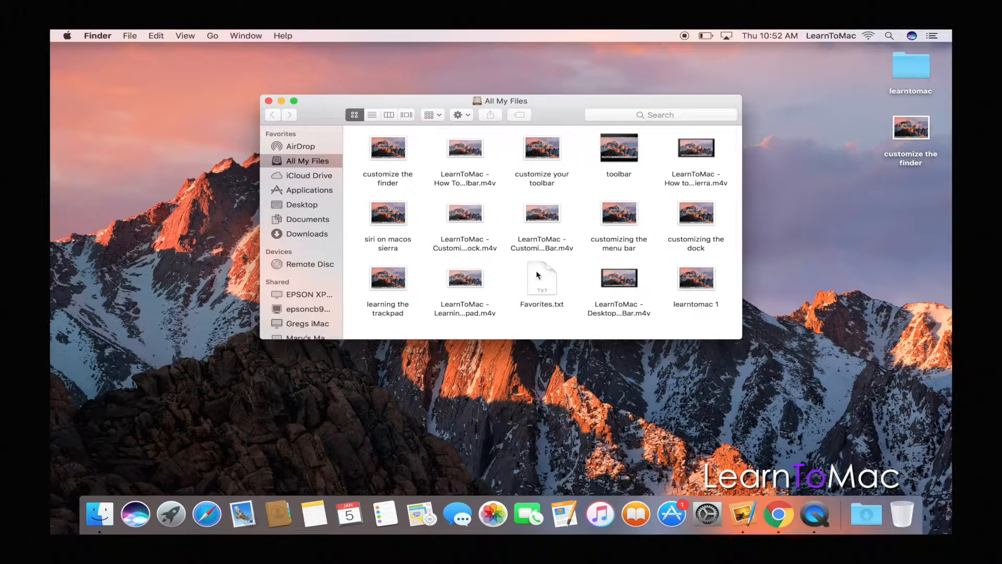
{"action": "mouse_move", "coordinate": [579, 170]}
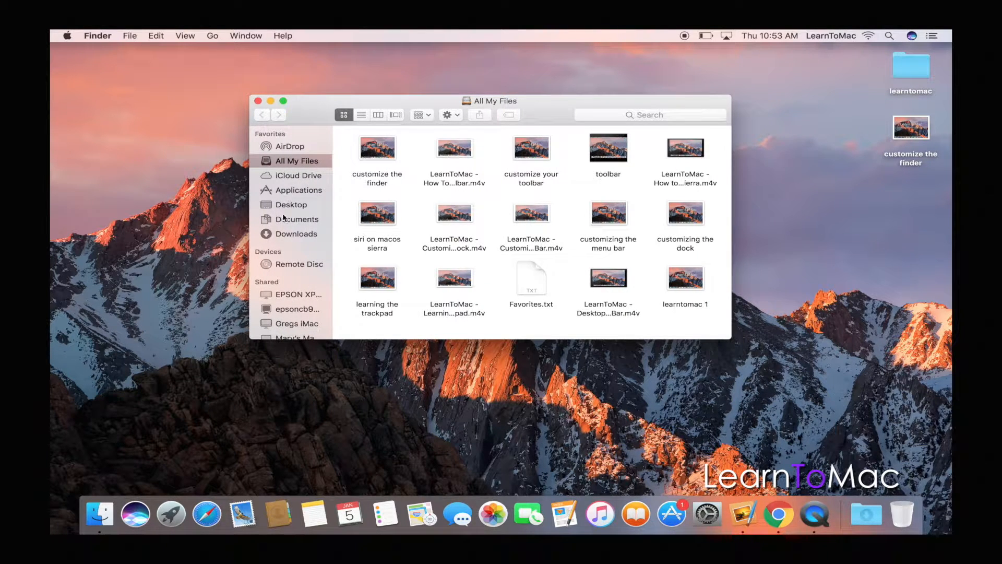
{"action": "mouse_move", "coordinate": [298, 175]}
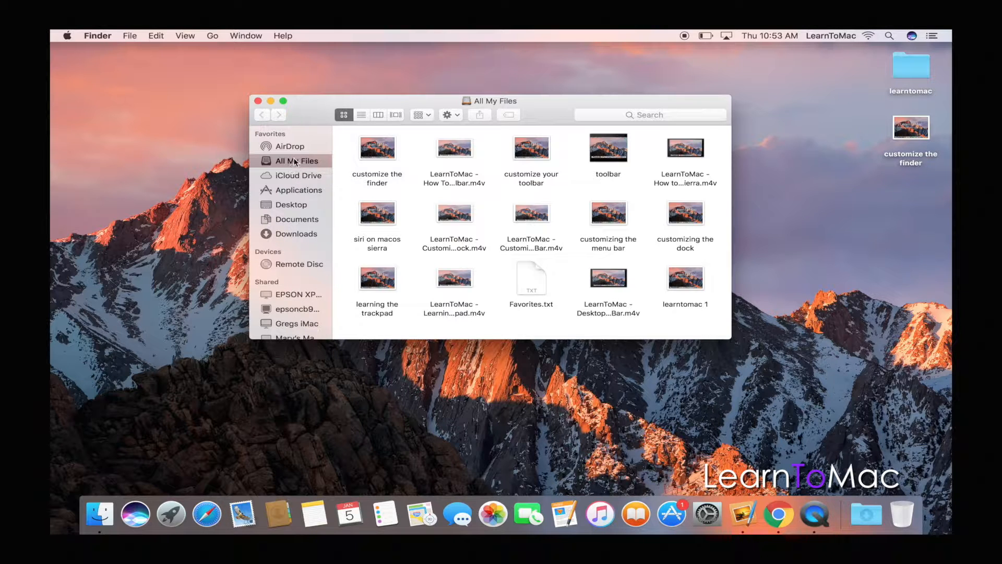
{"action": "mouse_move", "coordinate": [354, 243]}
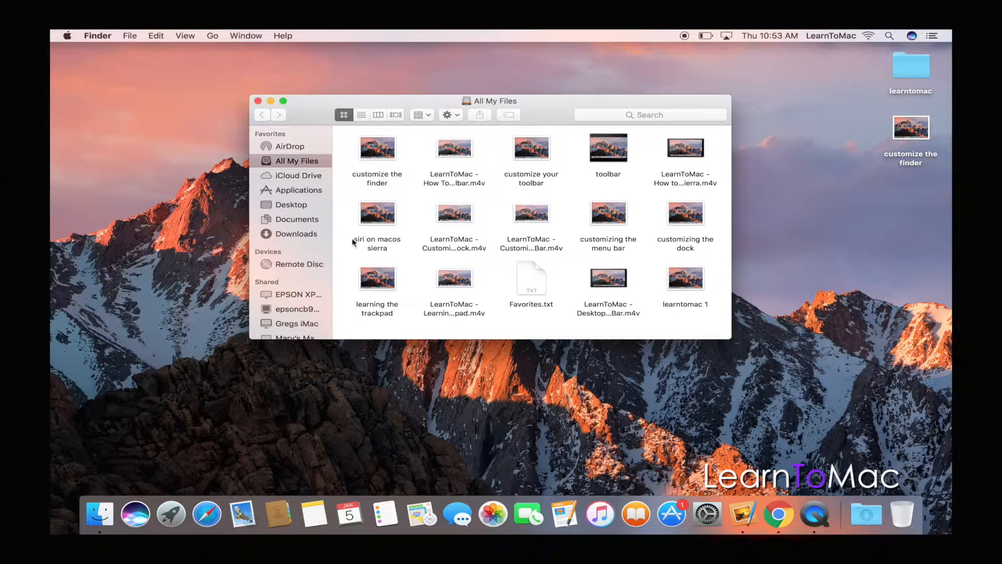
{"action": "mouse_move", "coordinate": [102, 36]}
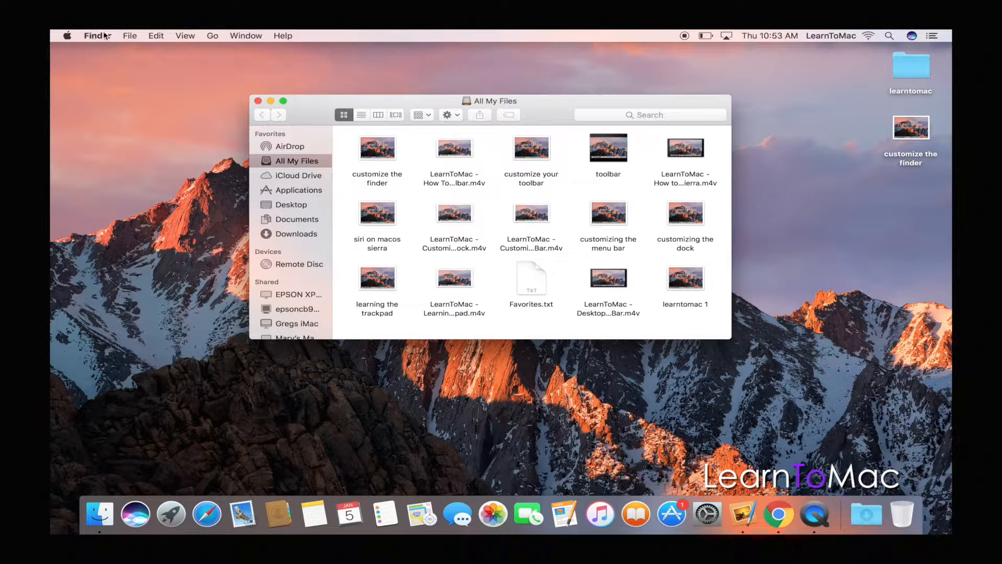
{"action": "mouse_move", "coordinate": [76, 43]}
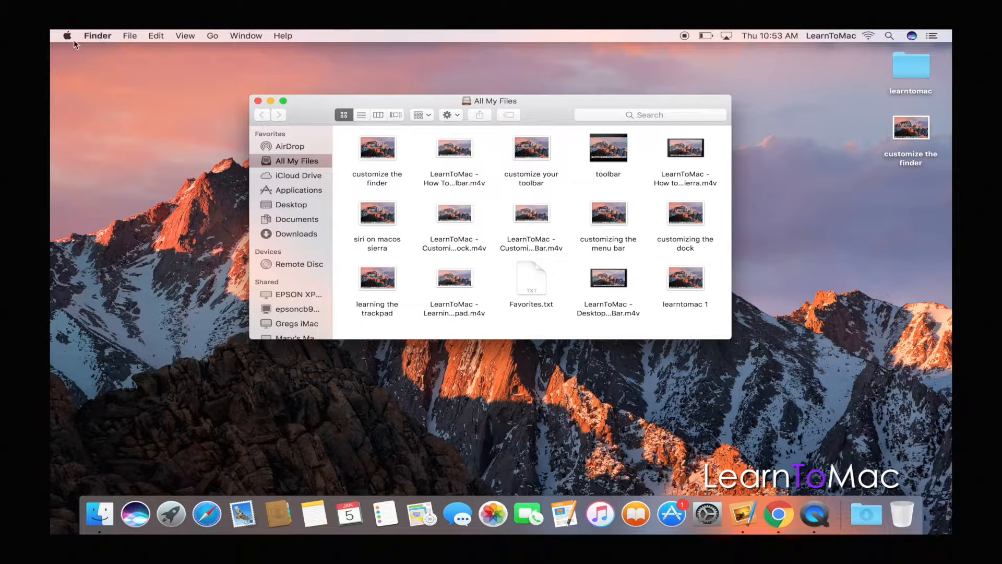
Open Finder Preferences on General, reposition it, and close the All My Files window
{"action": "left_click", "coordinate": [97, 35]}
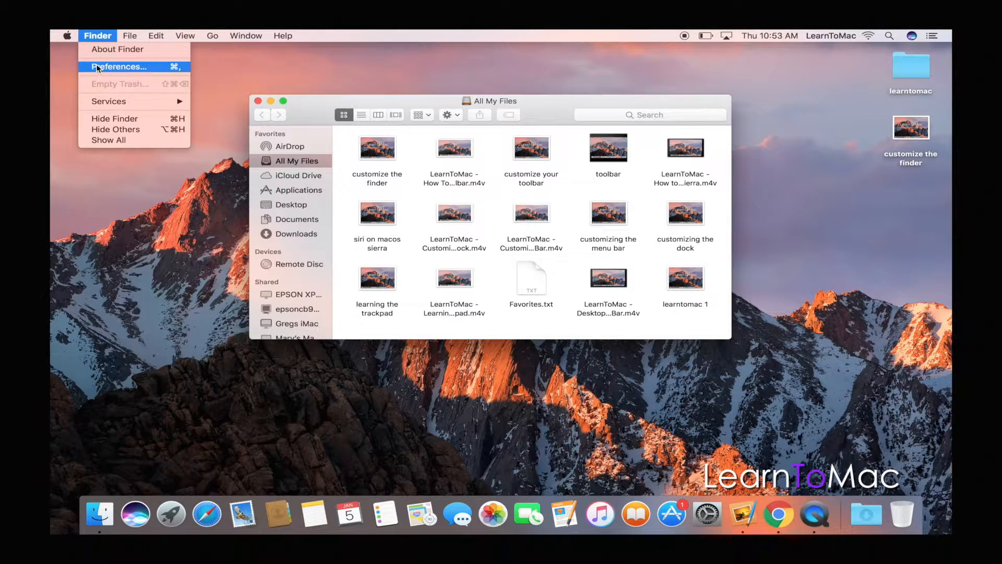
{"action": "left_click", "coordinate": [117, 67]}
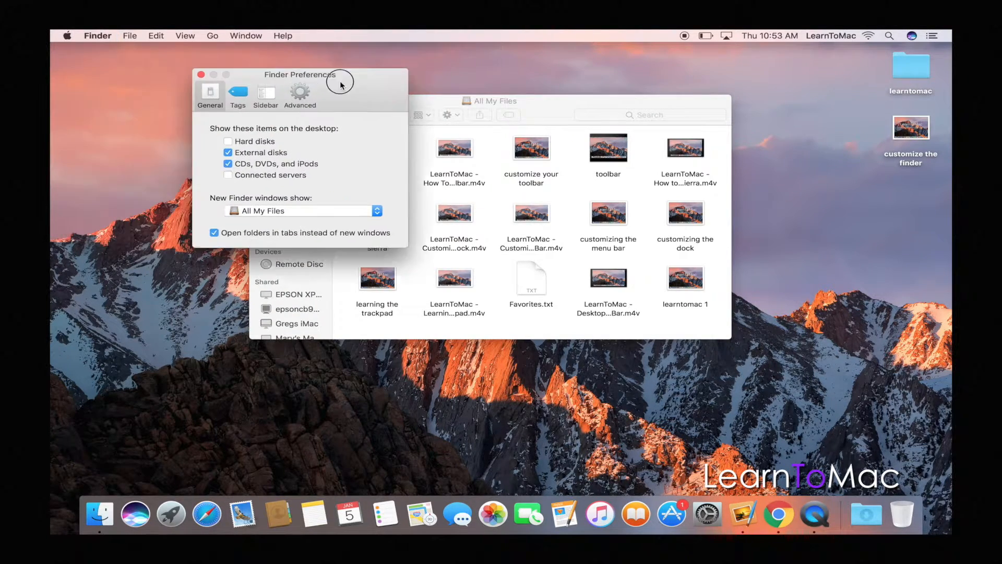
{"action": "left_click_drag", "start_coordinate": [300, 74], "coordinate": [488, 131]}
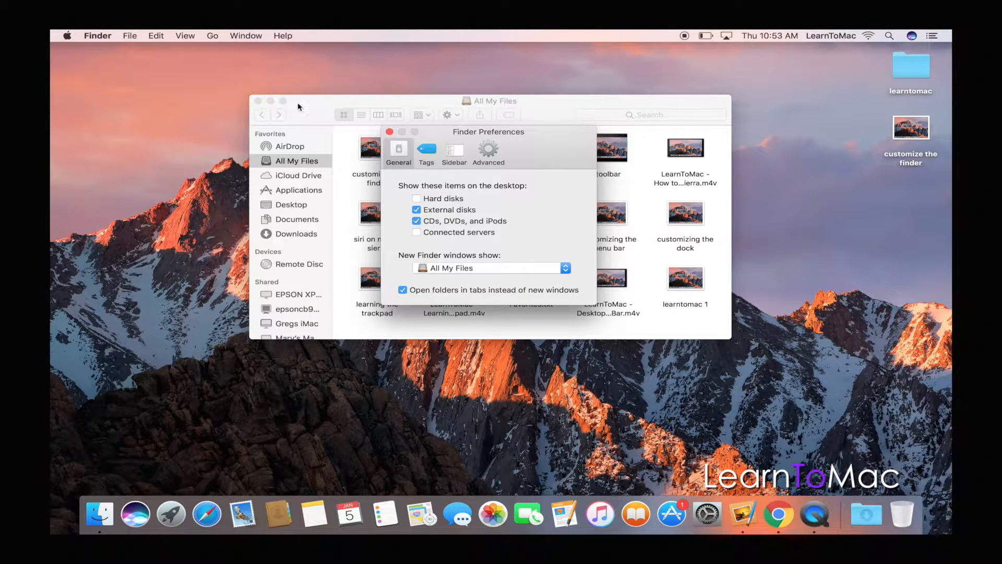
{"action": "left_click", "coordinate": [258, 101]}
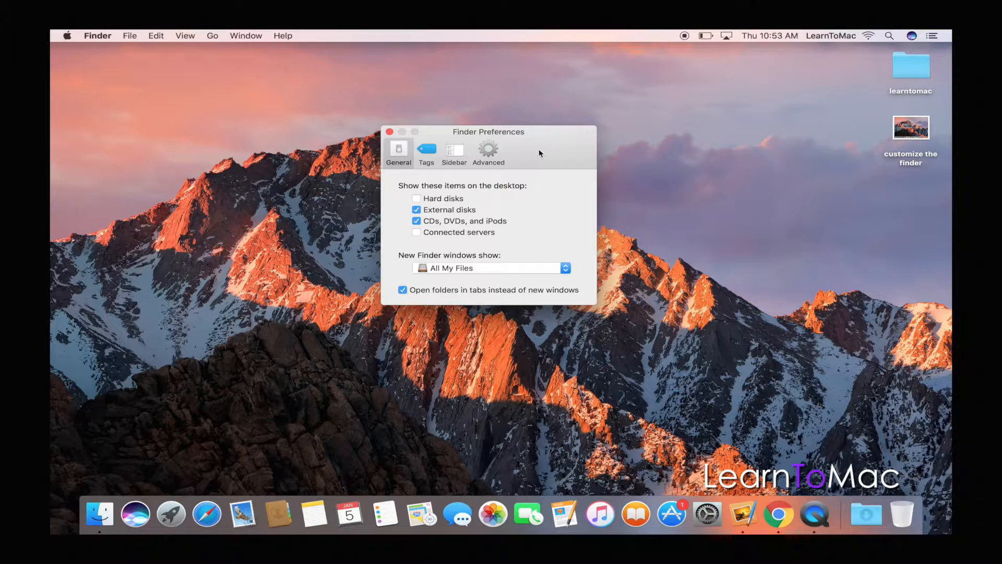
In Sidebar preferences, hide All My Files and iCloud Drive and show the learntomac home folder
{"action": "left_click", "coordinate": [453, 151]}
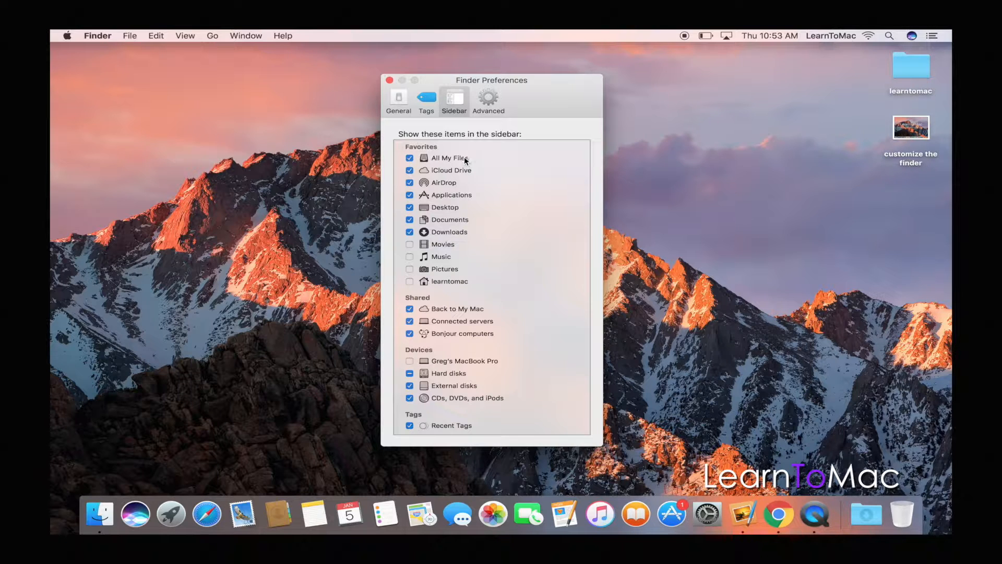
{"action": "mouse_move", "coordinate": [458, 160]}
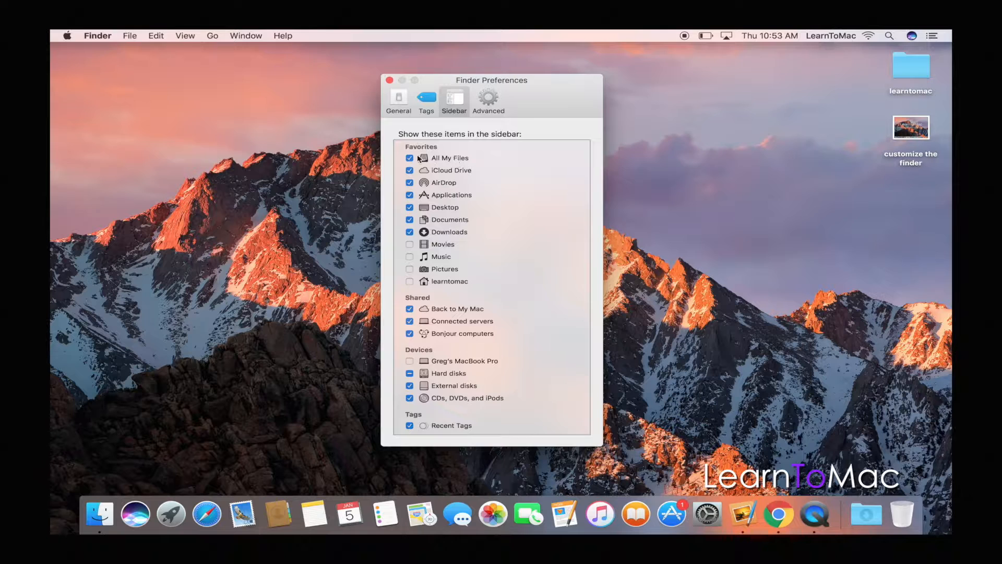
{"action": "left_click", "coordinate": [409, 158]}
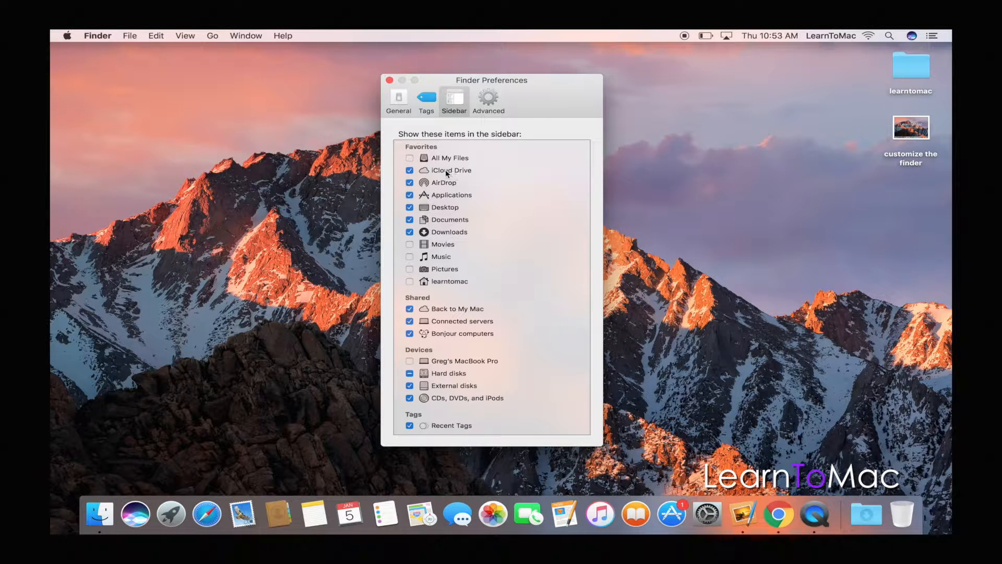
{"action": "left_click", "coordinate": [409, 171]}
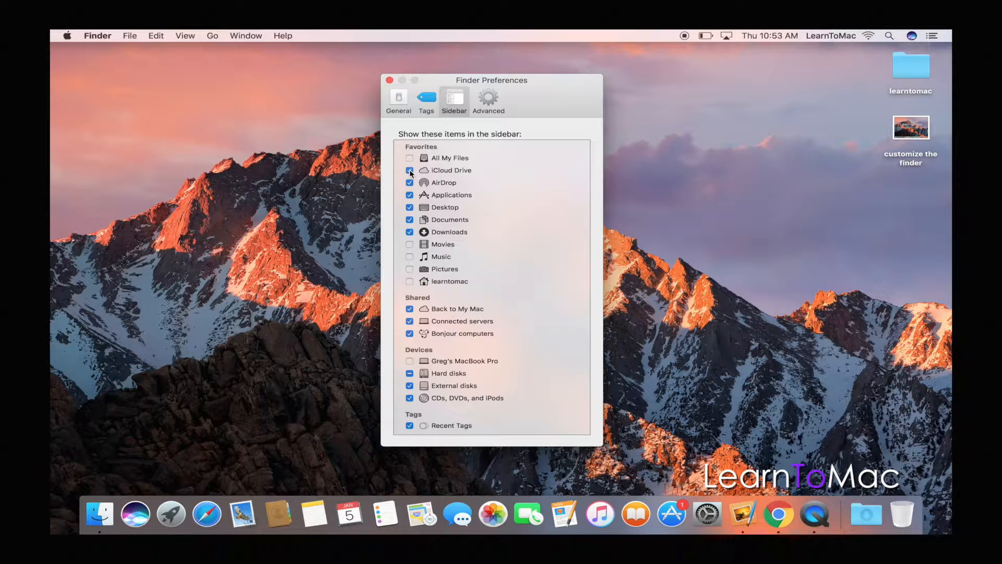
{"action": "left_click", "coordinate": [410, 170]}
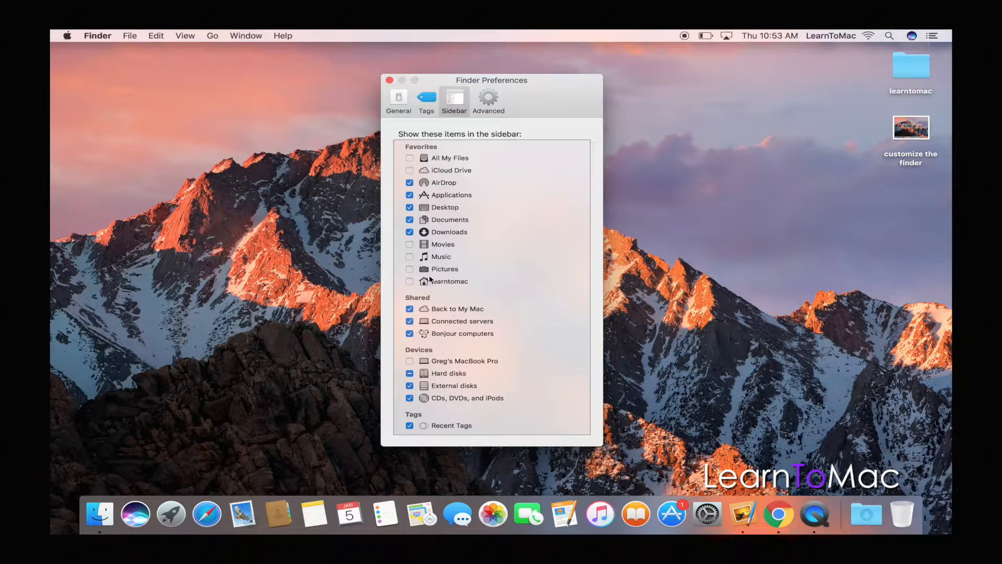
{"action": "mouse_move", "coordinate": [441, 288]}
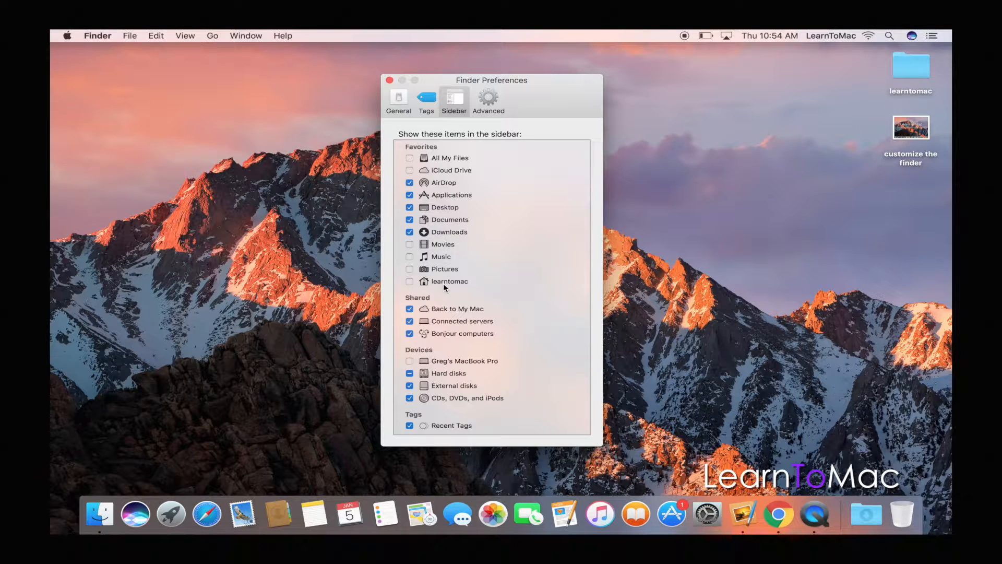
{"action": "left_click", "coordinate": [409, 282]}
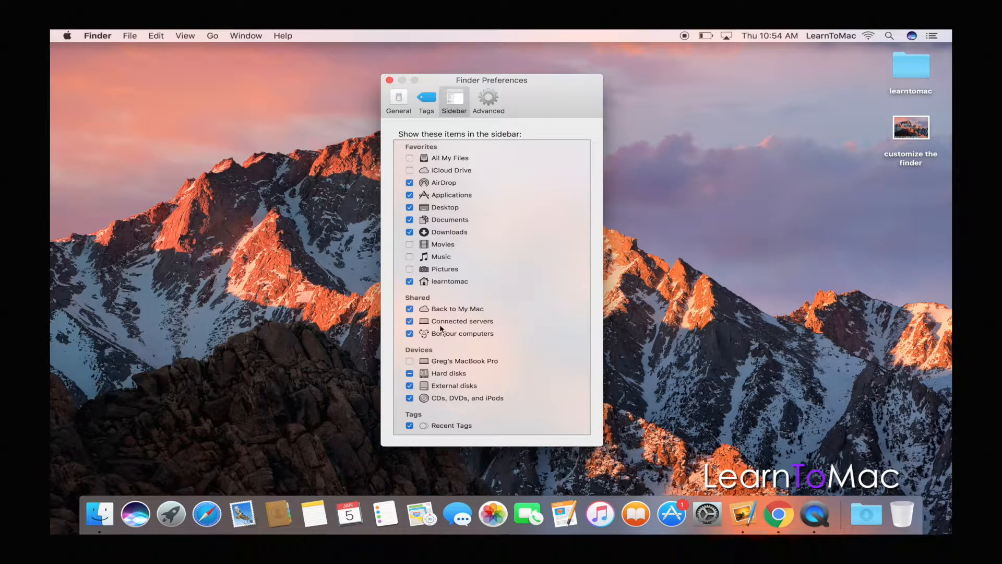
{"action": "mouse_move", "coordinate": [449, 298]}
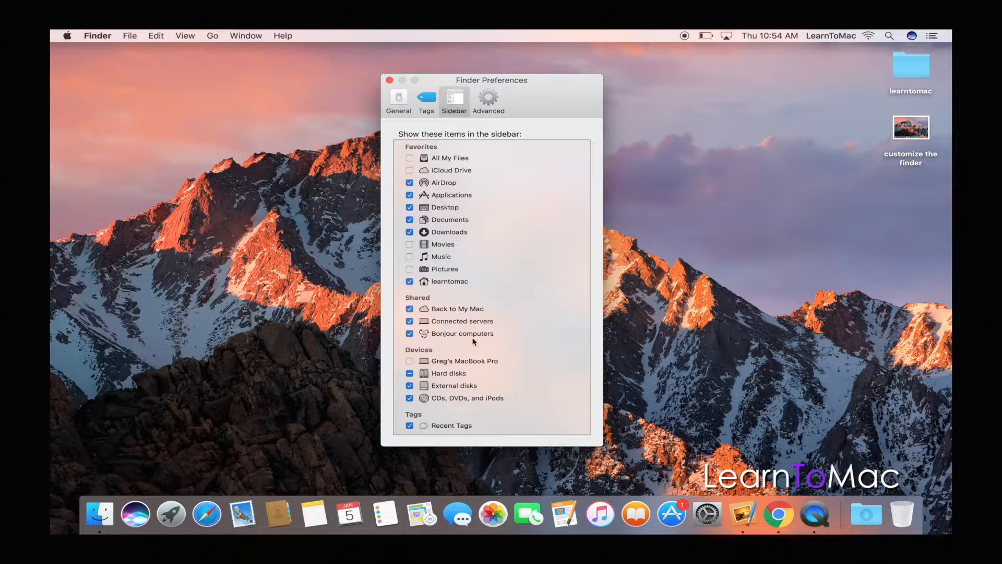
{"action": "mouse_move", "coordinate": [251, 409]}
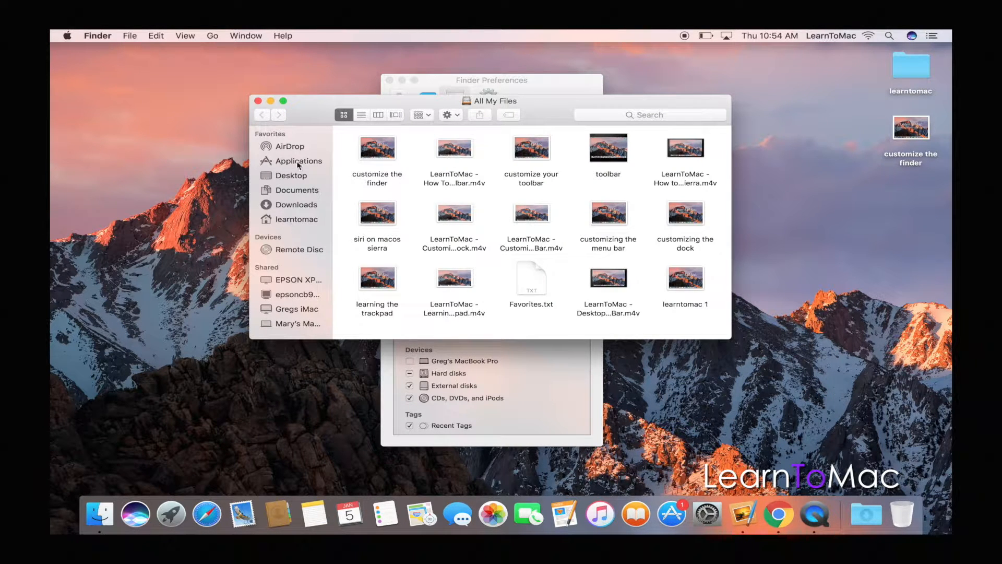
{"action": "mouse_move", "coordinate": [298, 136]}
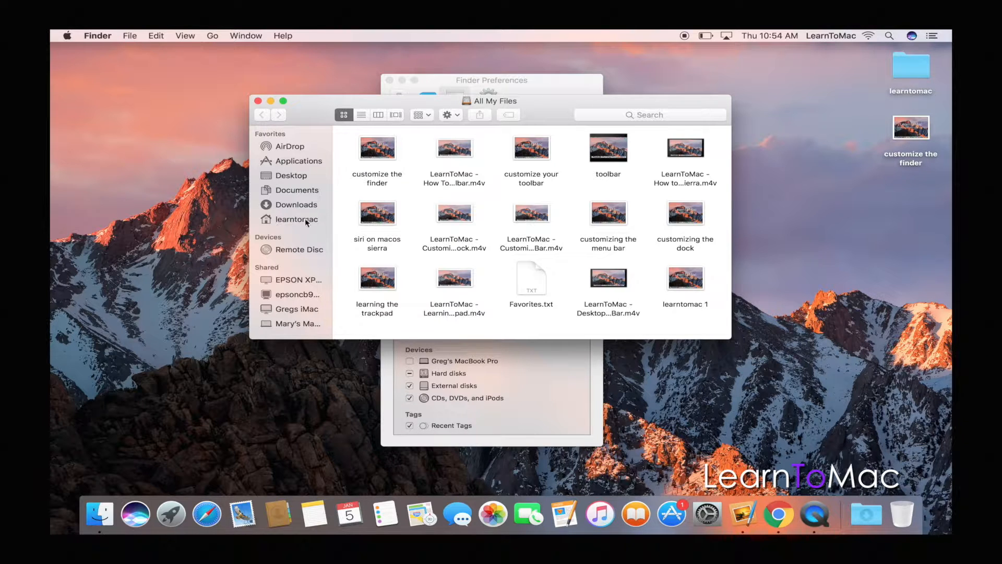
{"action": "mouse_move", "coordinate": [307, 223]}
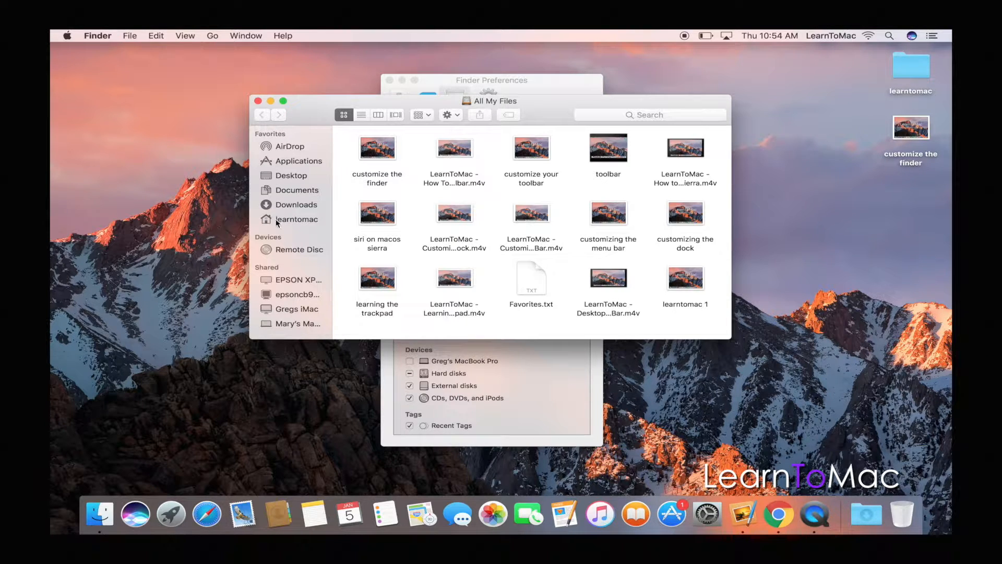
{"action": "mouse_move", "coordinate": [292, 229]}
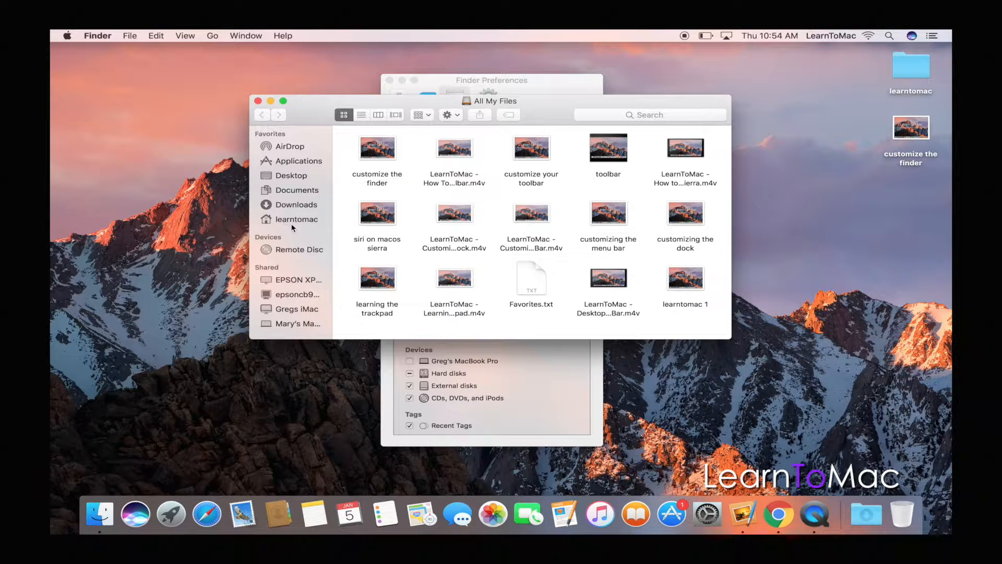
{"action": "mouse_move", "coordinate": [283, 224]}
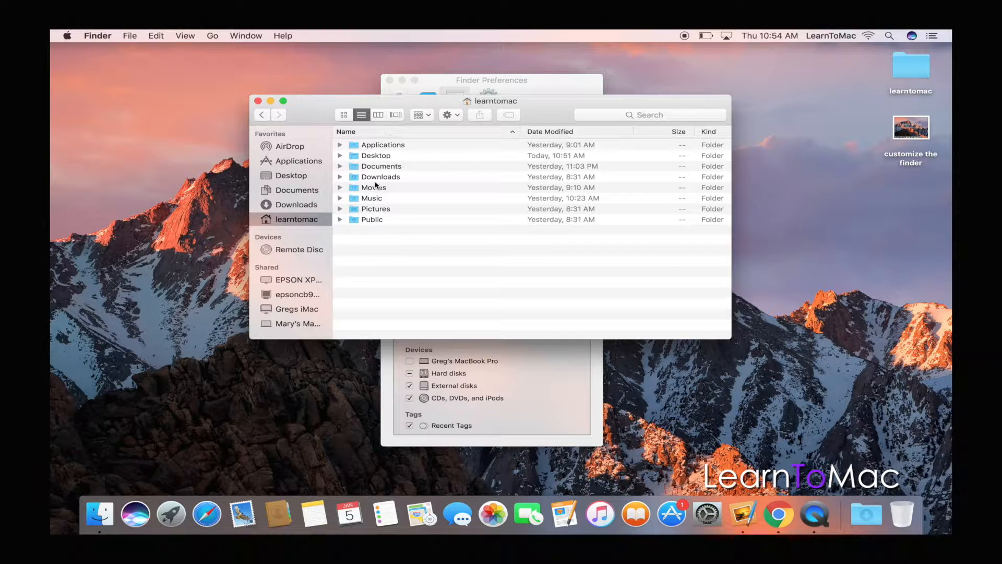
{"action": "mouse_move", "coordinate": [301, 158]}
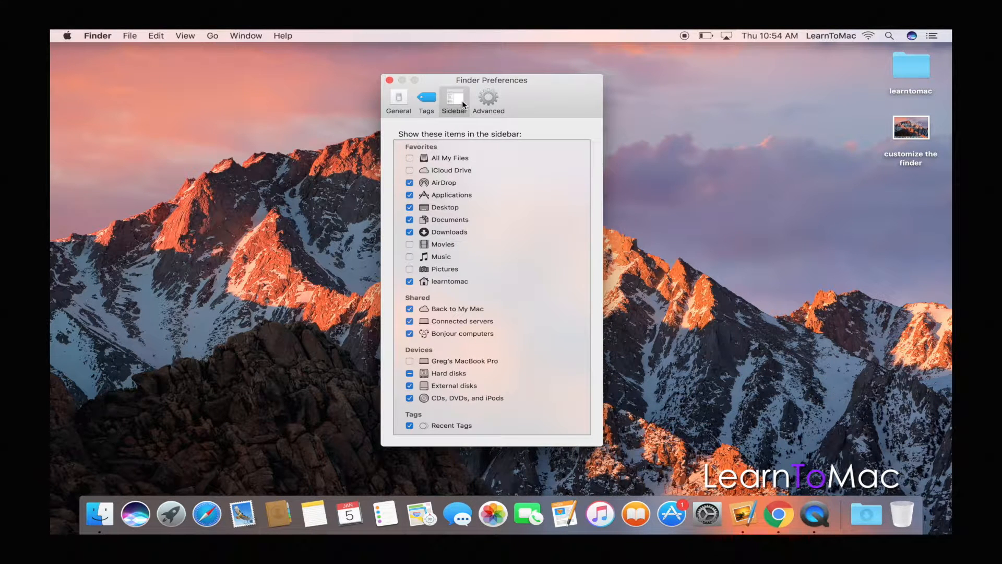
{"action": "mouse_move", "coordinate": [398, 96]}
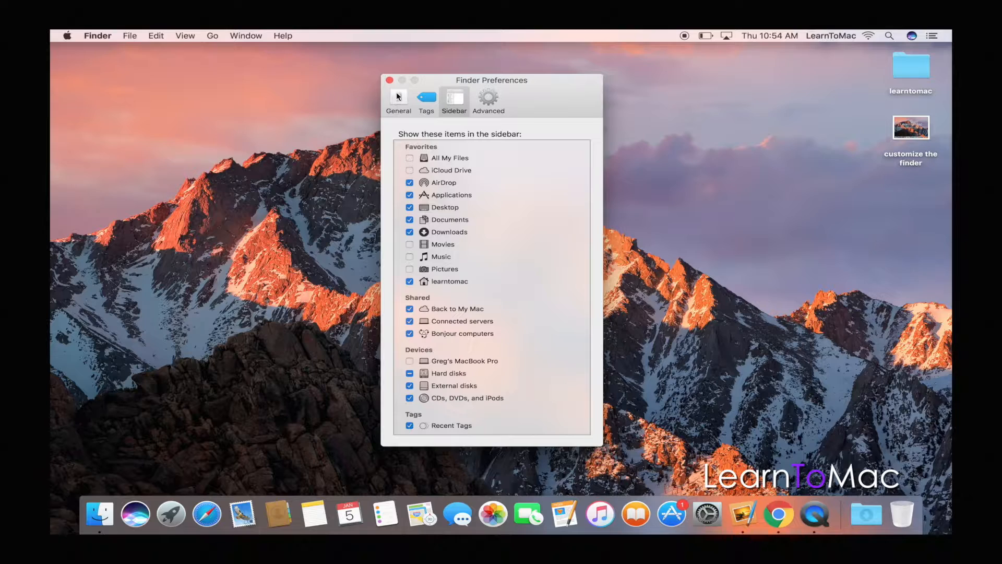
In General preferences, show Macintosh HD on the desktop via Hard disks, then hide it again
{"action": "left_click", "coordinate": [398, 100]}
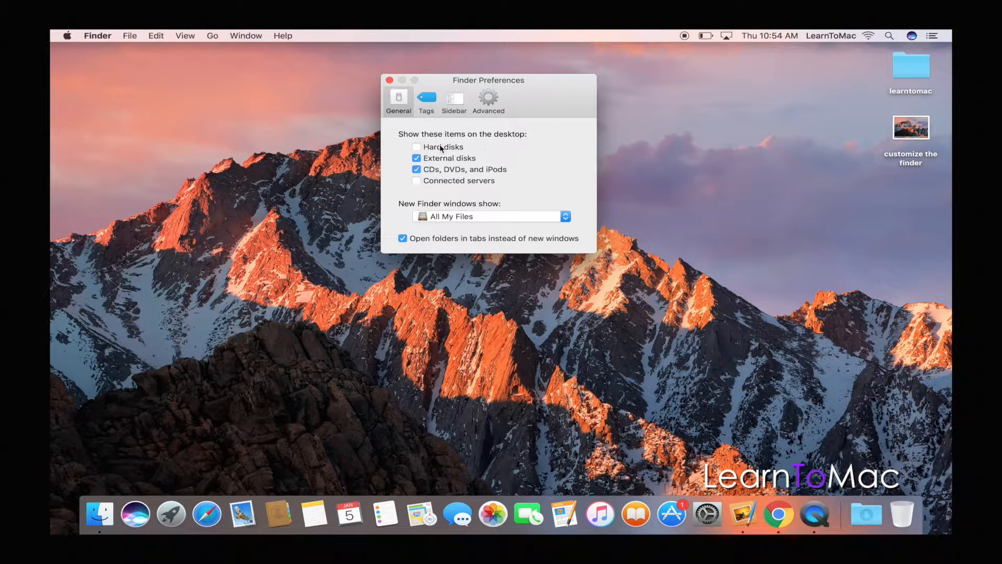
{"action": "mouse_move", "coordinate": [474, 142]}
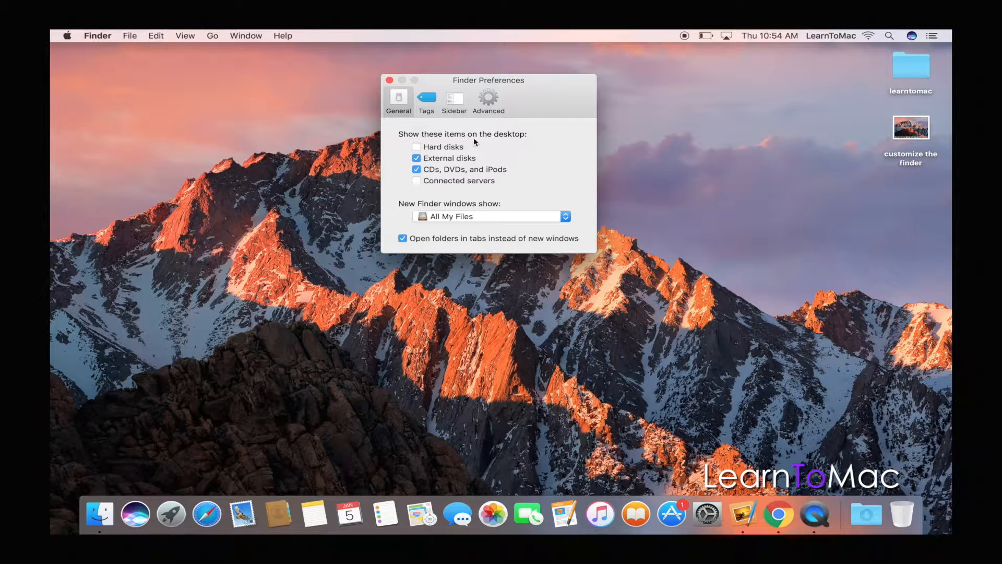
{"action": "left_click", "coordinate": [416, 147]}
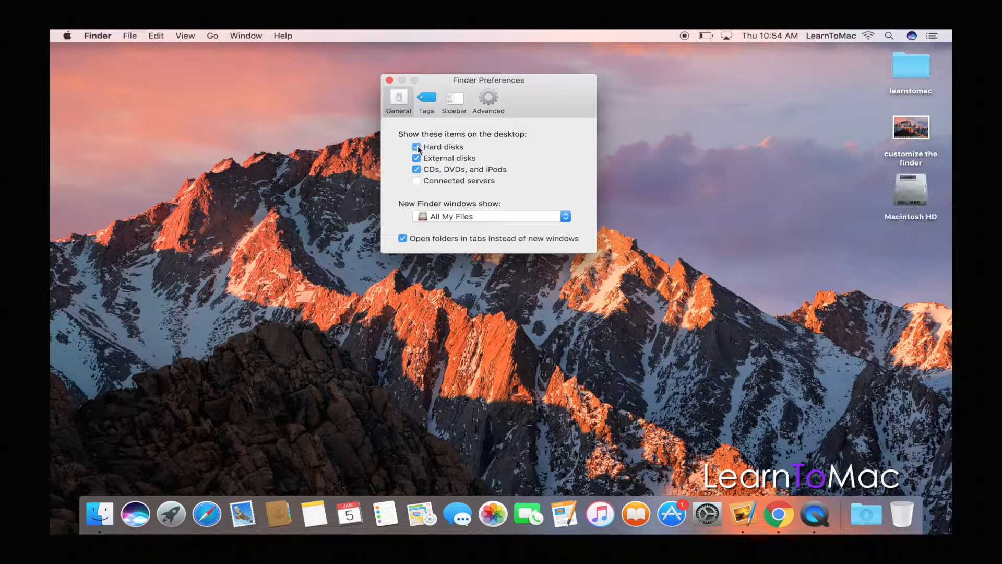
{"action": "left_click", "coordinate": [417, 146]}
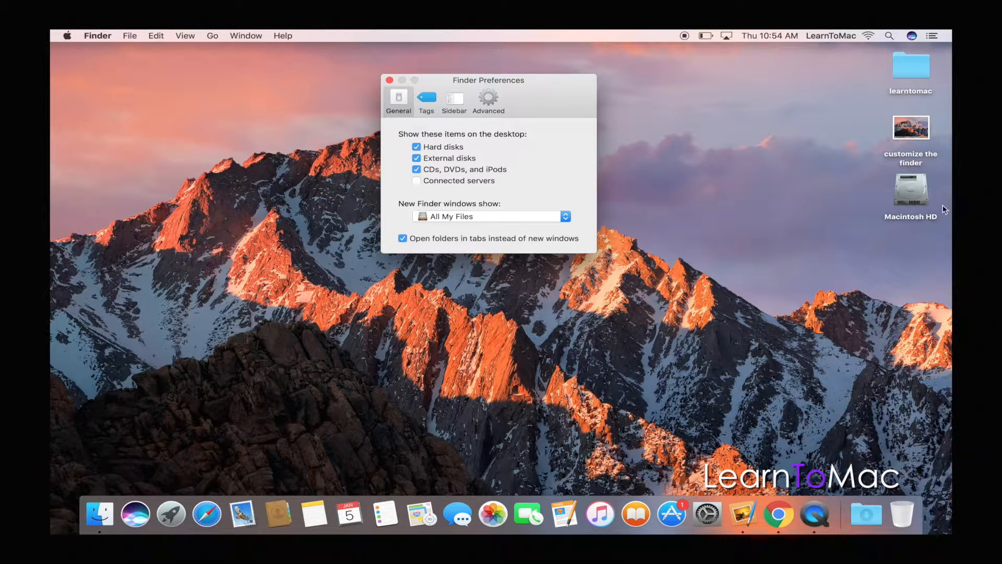
{"action": "mouse_move", "coordinate": [431, 133]}
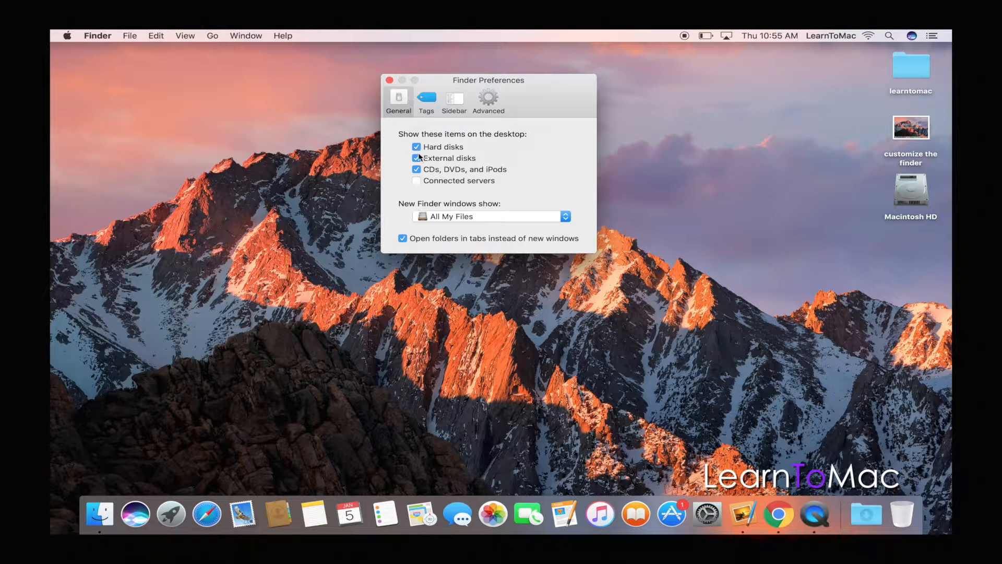
{"action": "left_click", "coordinate": [417, 146]}
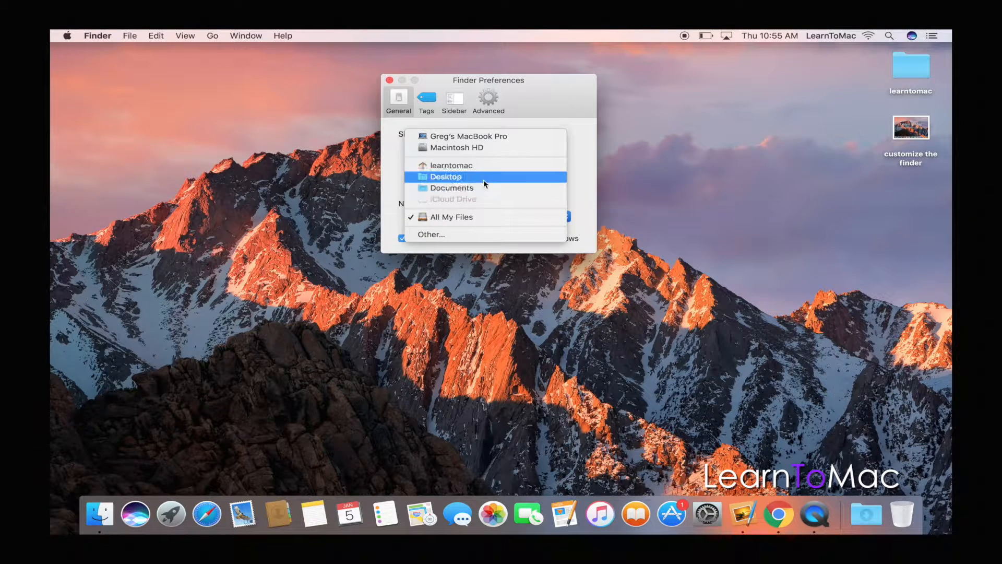
Set 'New Finder windows show' to learntomac and close Finder Preferences
{"action": "left_click", "coordinate": [451, 165]}
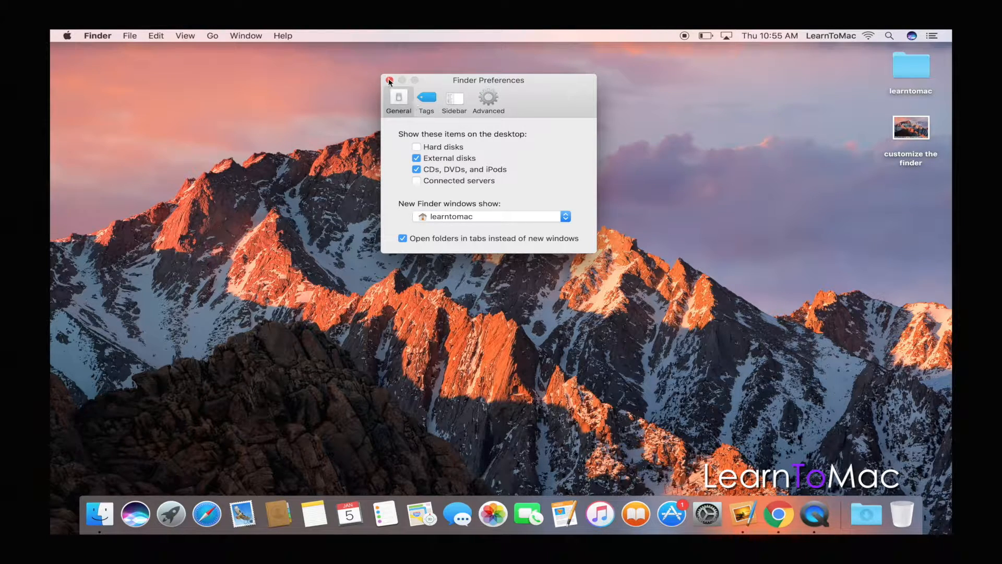
{"action": "left_click", "coordinate": [390, 81]}
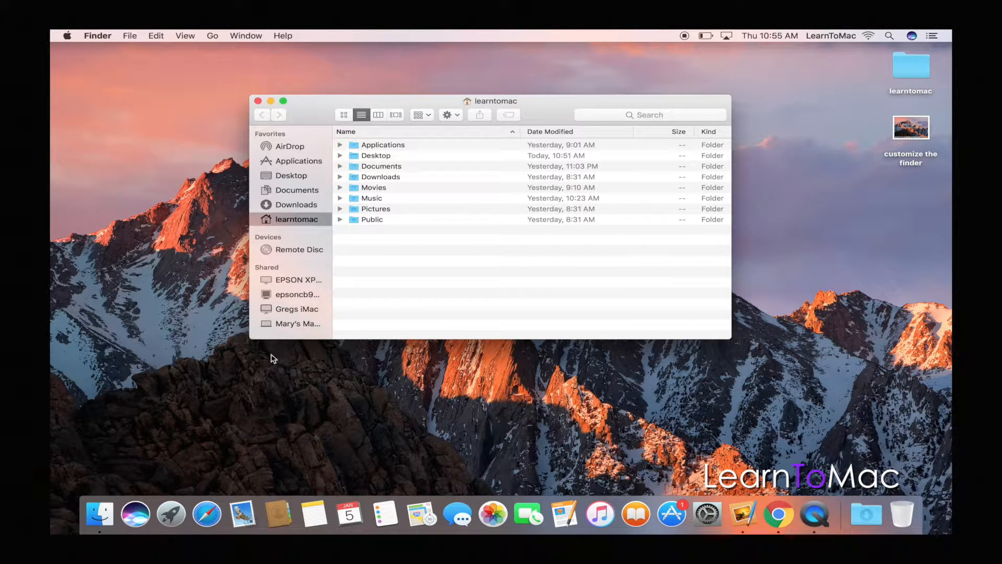
{"action": "mouse_move", "coordinate": [397, 219]}
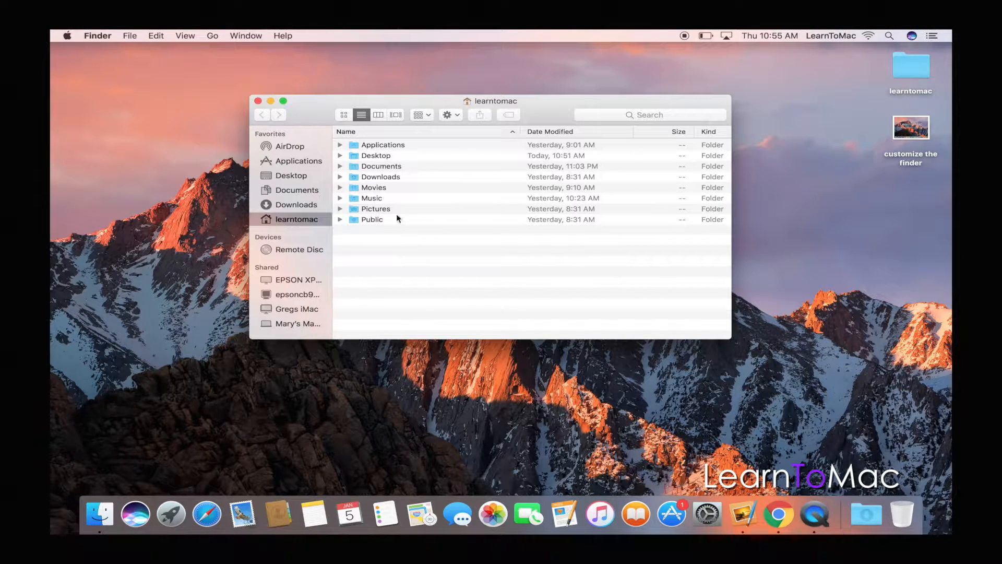
{"action": "mouse_move", "coordinate": [415, 182]}
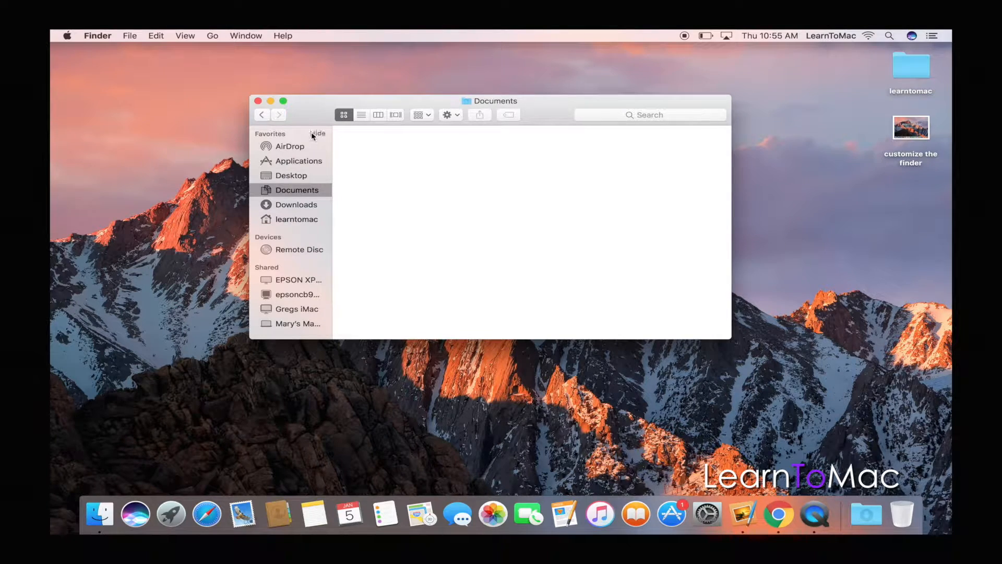
Check the new window opens in learntomac, then close it to leave a clear desktop
{"action": "left_click", "coordinate": [298, 220]}
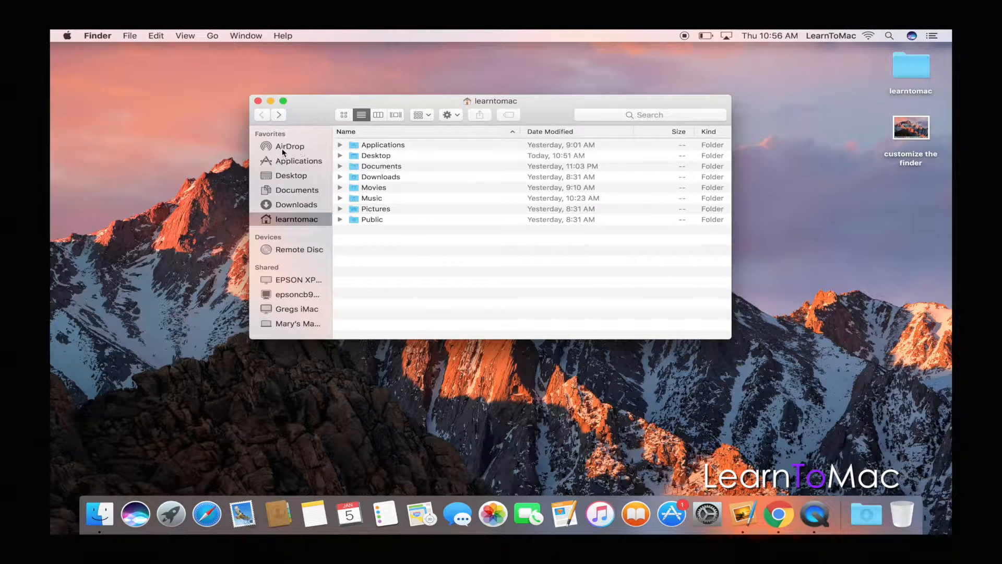
{"action": "mouse_move", "coordinate": [386, 264]}
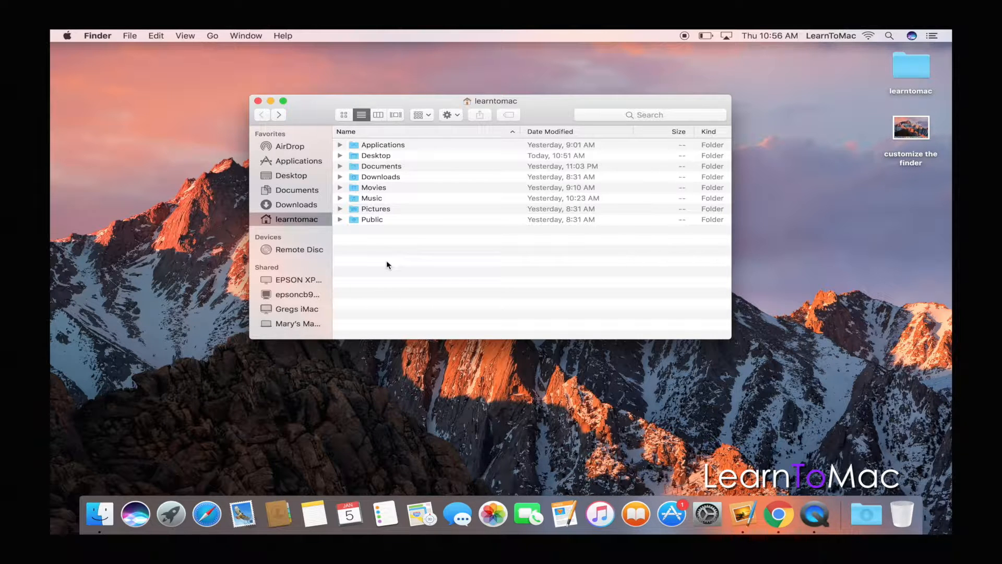
{"action": "mouse_move", "coordinate": [370, 154]}
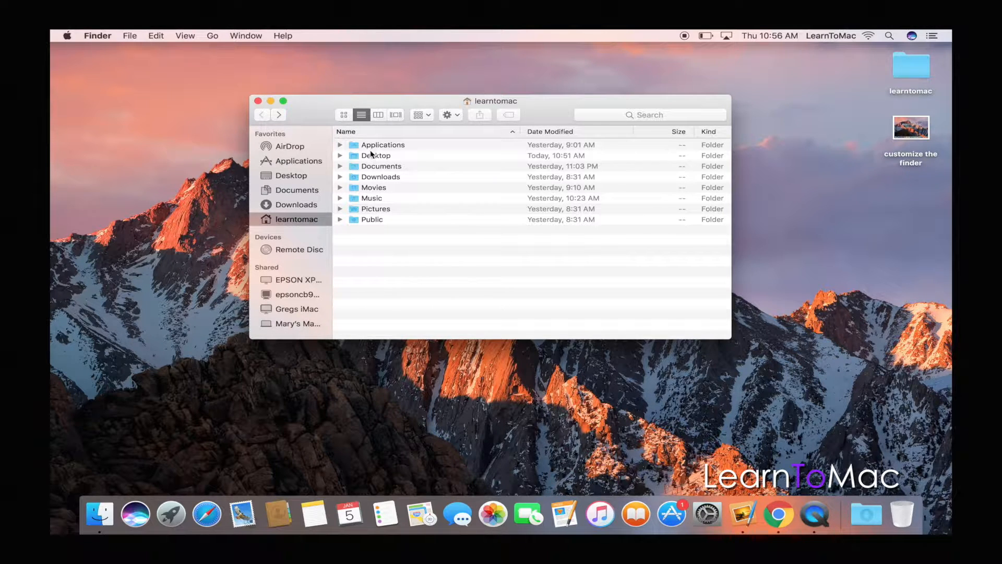
{"action": "left_click", "coordinate": [259, 101]}
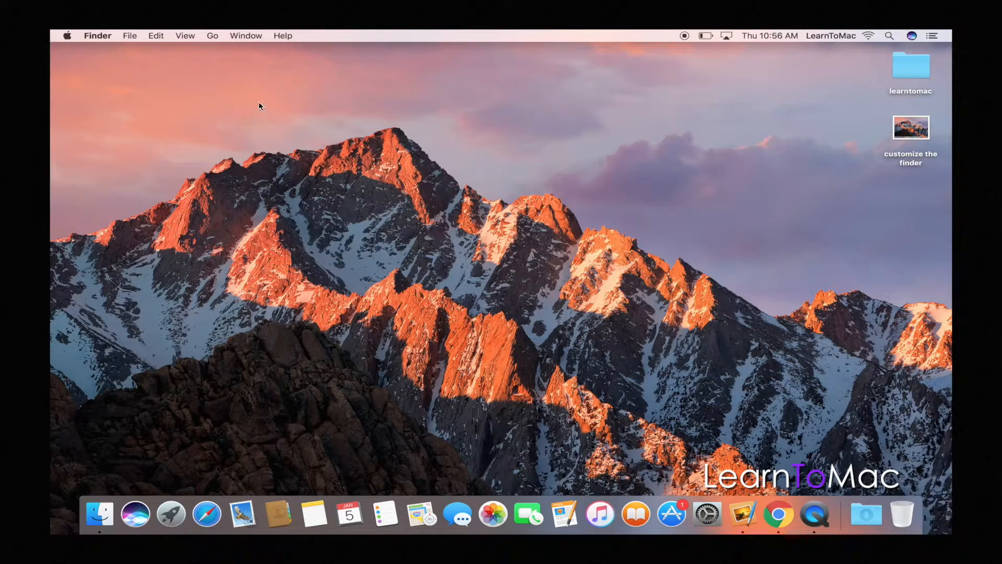
{"action": "left_click", "coordinate": [97, 36]}
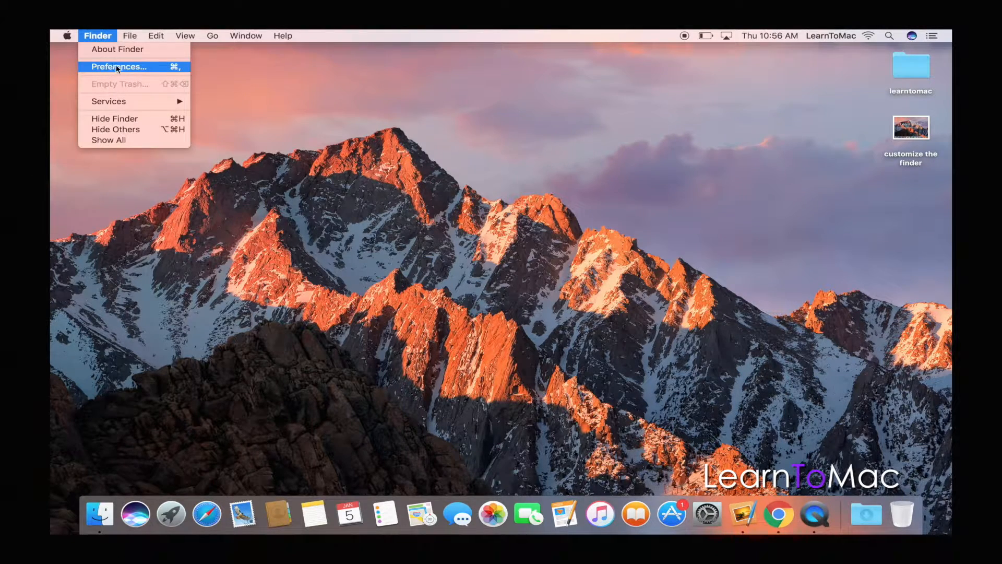
{"action": "left_click", "coordinate": [118, 67]}
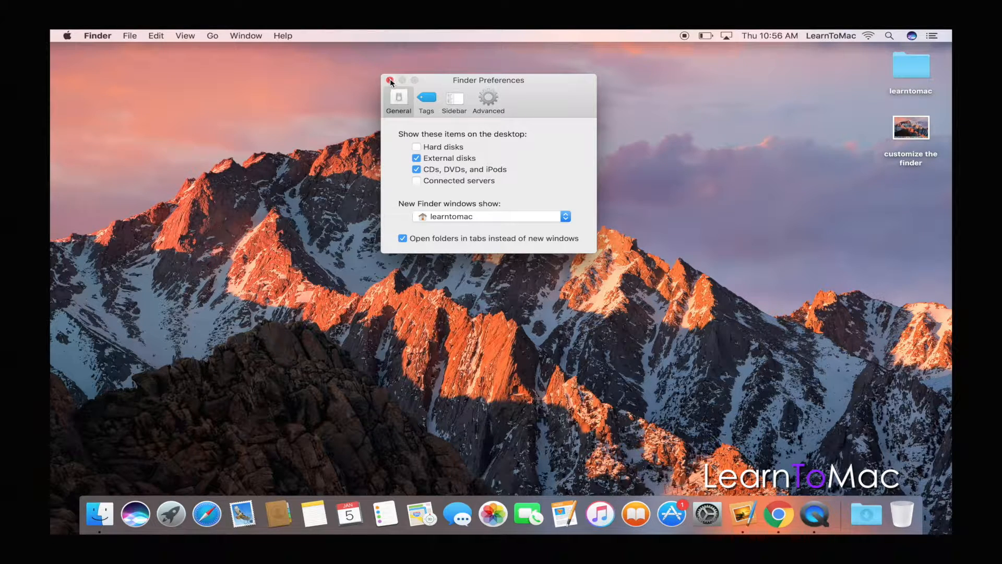
{"action": "left_click", "coordinate": [389, 81]}
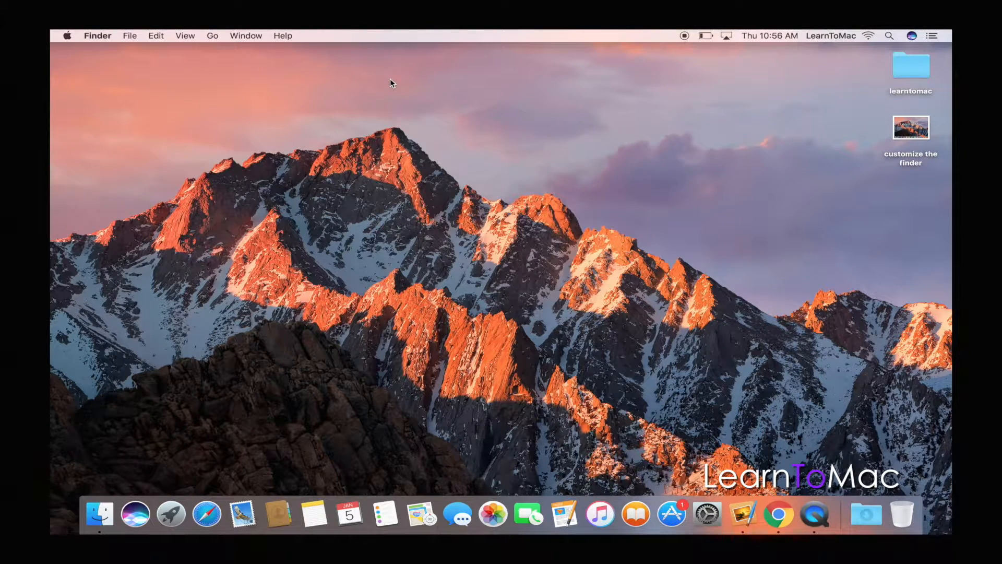
{"action": "mouse_move", "coordinate": [201, 412]}
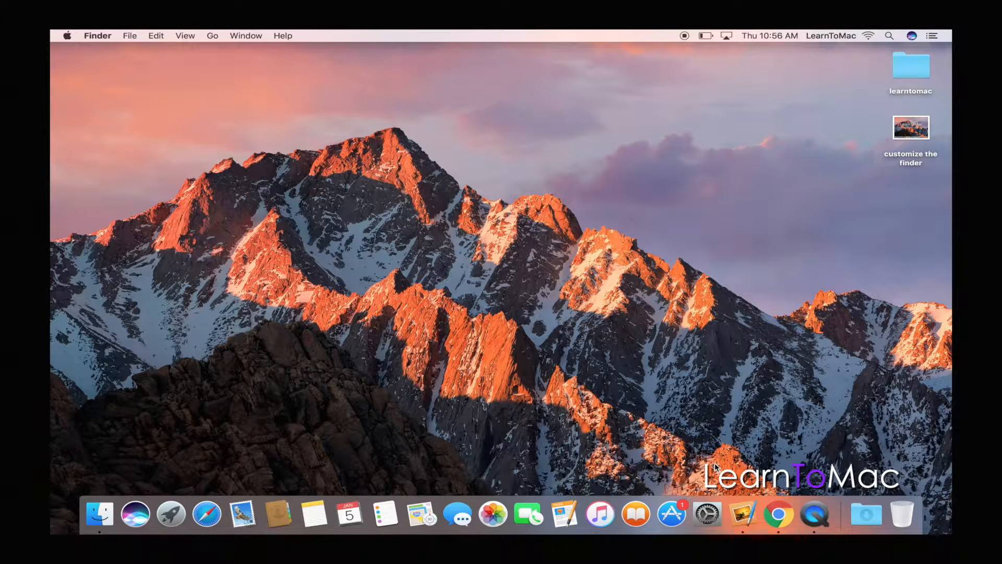
{"action": "mouse_move", "coordinate": [295, 411]}
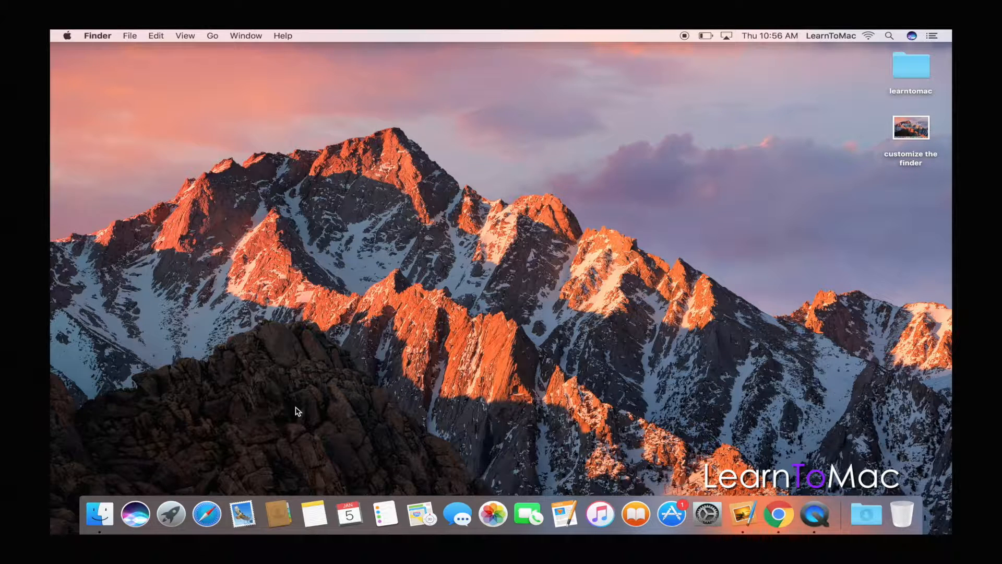
{"action": "mouse_move", "coordinate": [382, 289]}
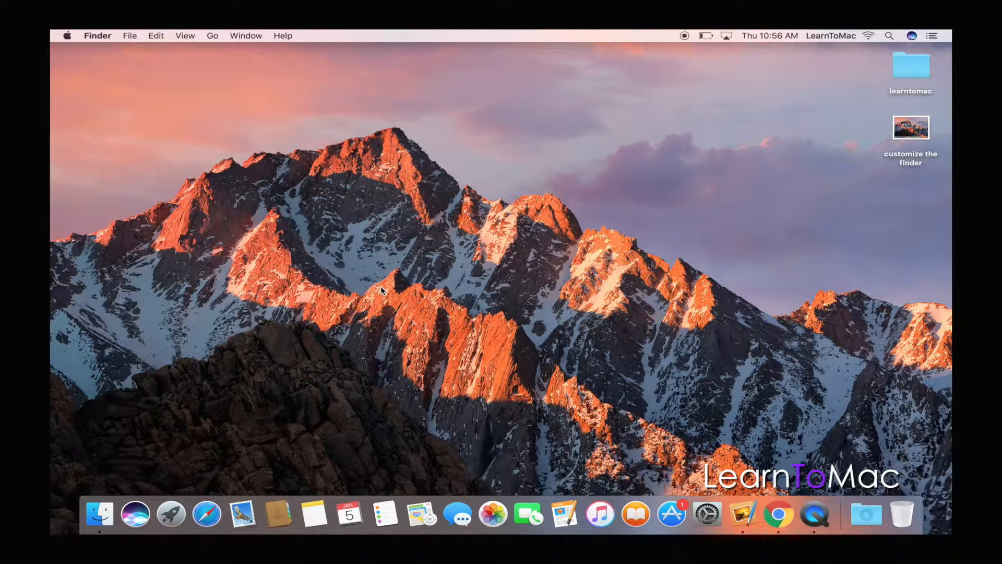